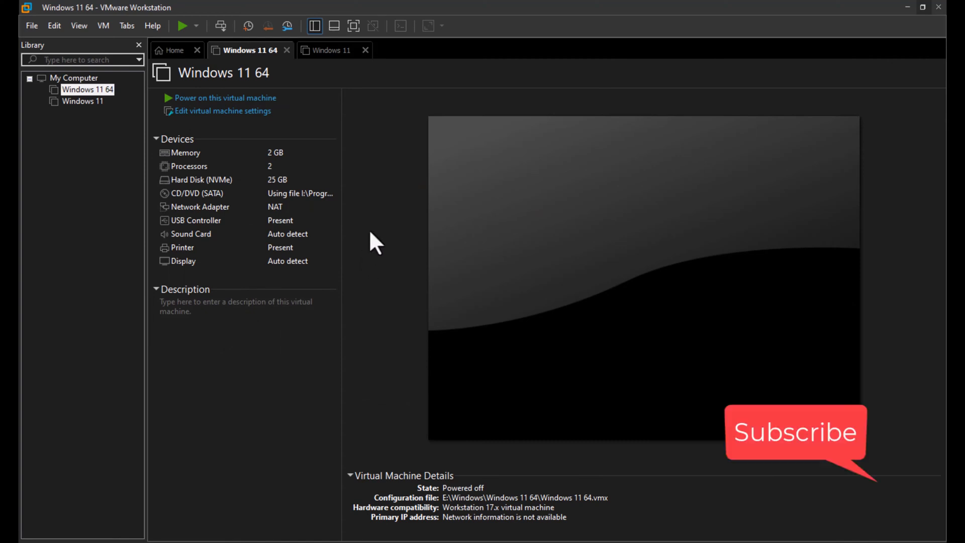
{"action": "mouse_move", "coordinate": [226, 98]}
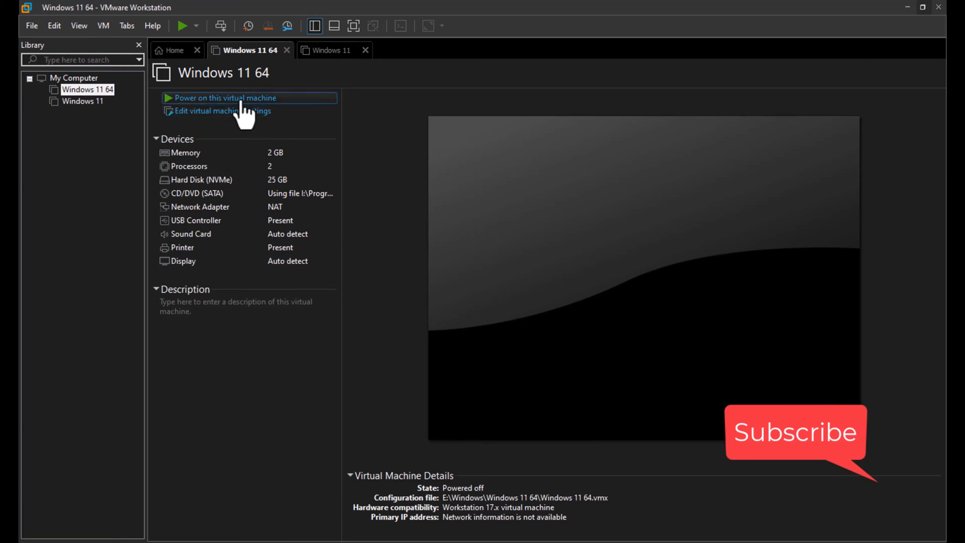
- Attempt to power on the Windows 11 64 virtual machine from the Library
{"action": "left_click", "coordinate": [225, 97]}
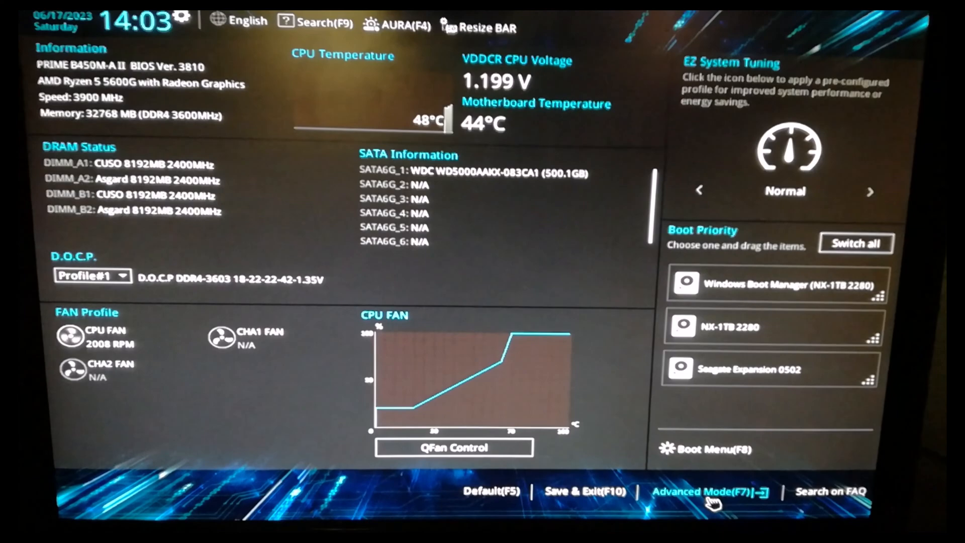
- In Advanced Mode's CPU Configuration, set SVM Mode to Enabled and go to Exit
{"action": "left_click", "coordinate": [702, 491]}
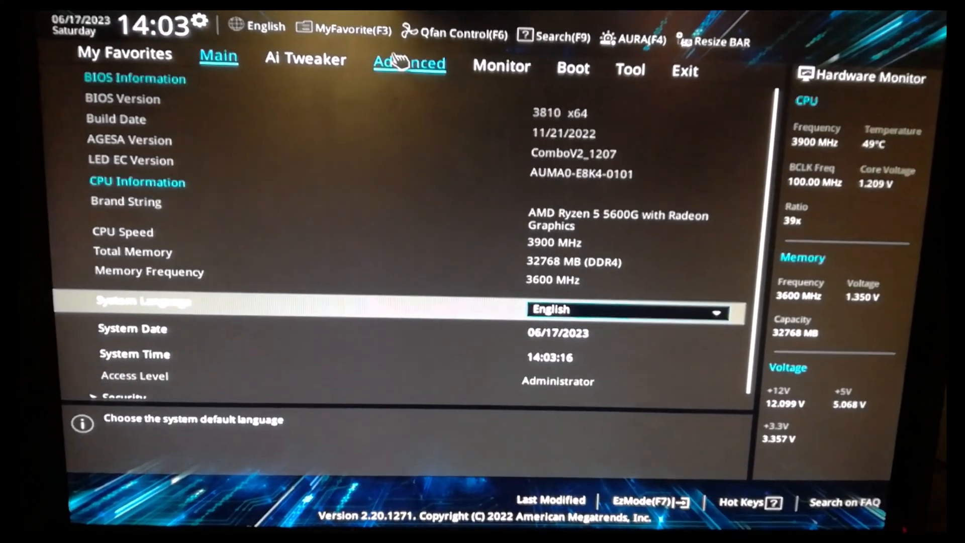
{"action": "left_click", "coordinate": [409, 62]}
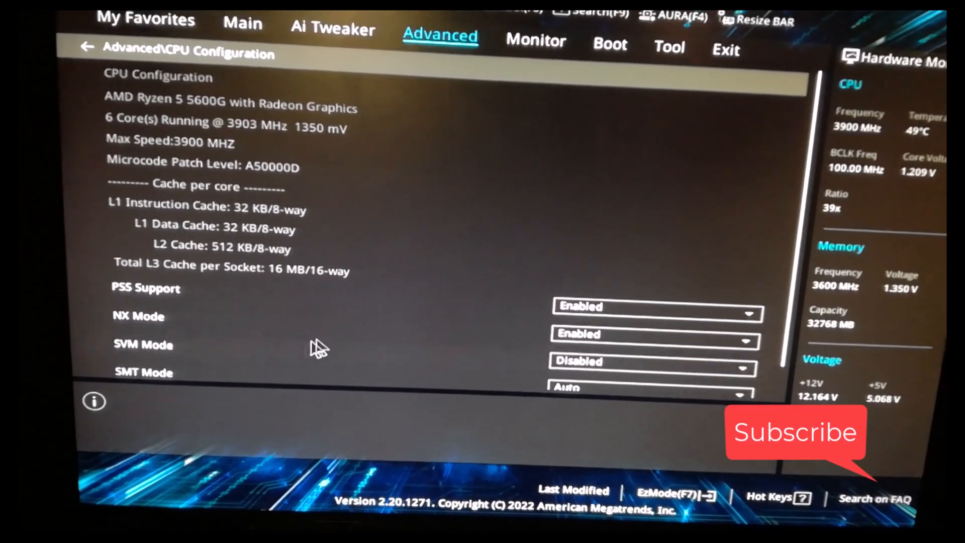
{"action": "left_click", "coordinate": [652, 333]}
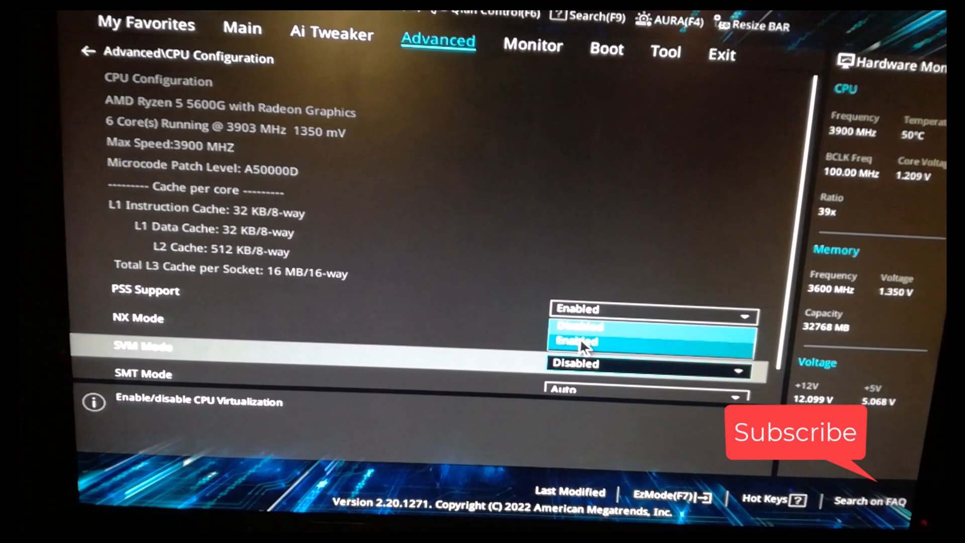
{"action": "left_click", "coordinate": [580, 342]}
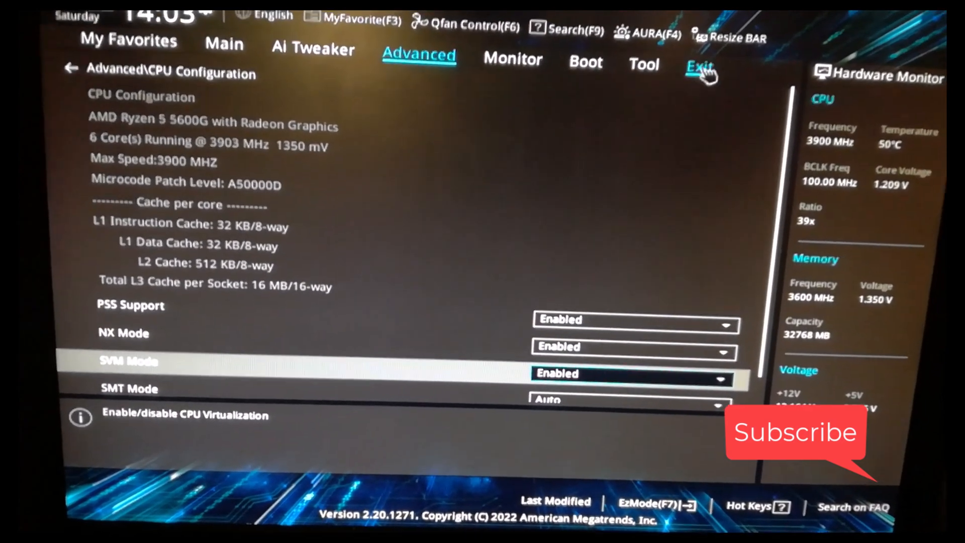
{"action": "left_click", "coordinate": [700, 66]}
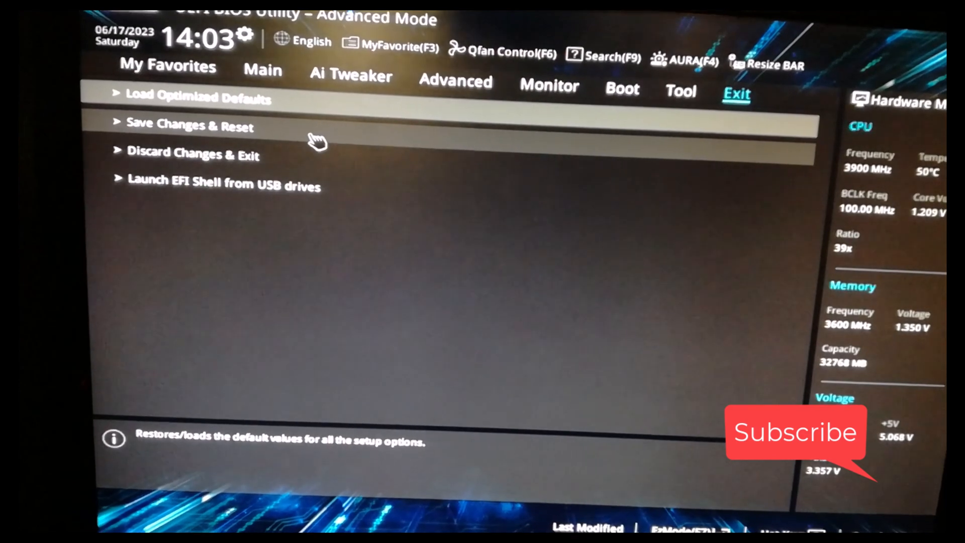
- Choose Save Changes & Reset and confirm the SVM Mode Disabled-to-Enabled change
{"action": "left_click", "coordinate": [188, 126]}
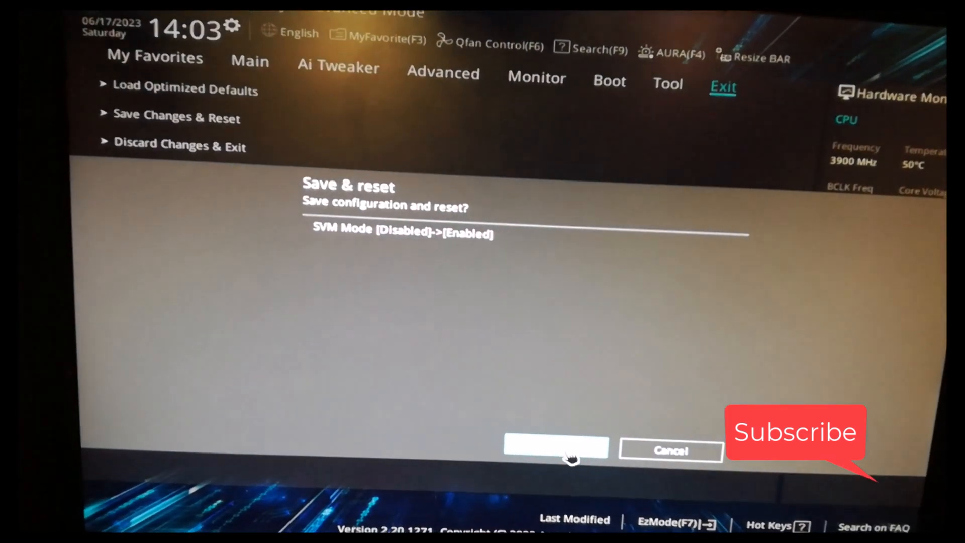
{"action": "left_click", "coordinate": [555, 447]}
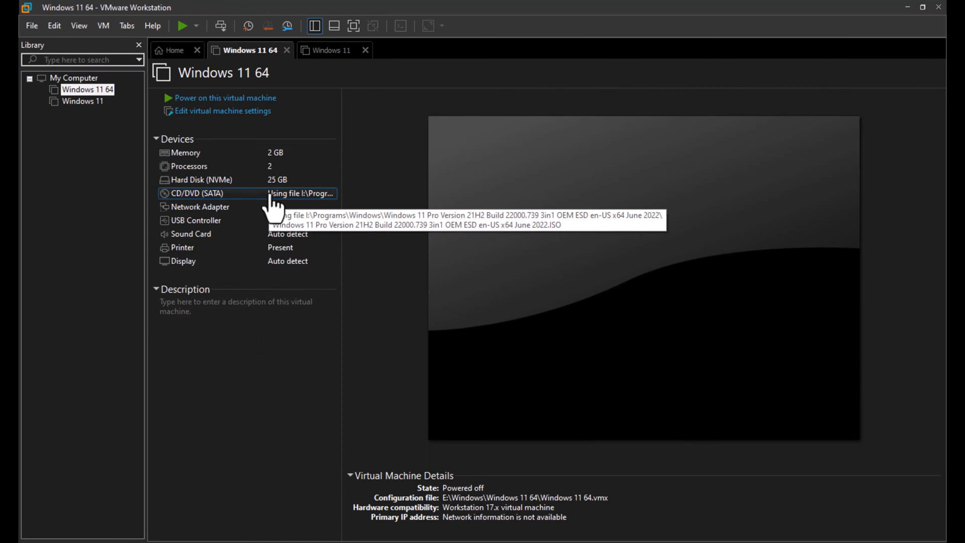
{"action": "mouse_move", "coordinate": [335, 150]}
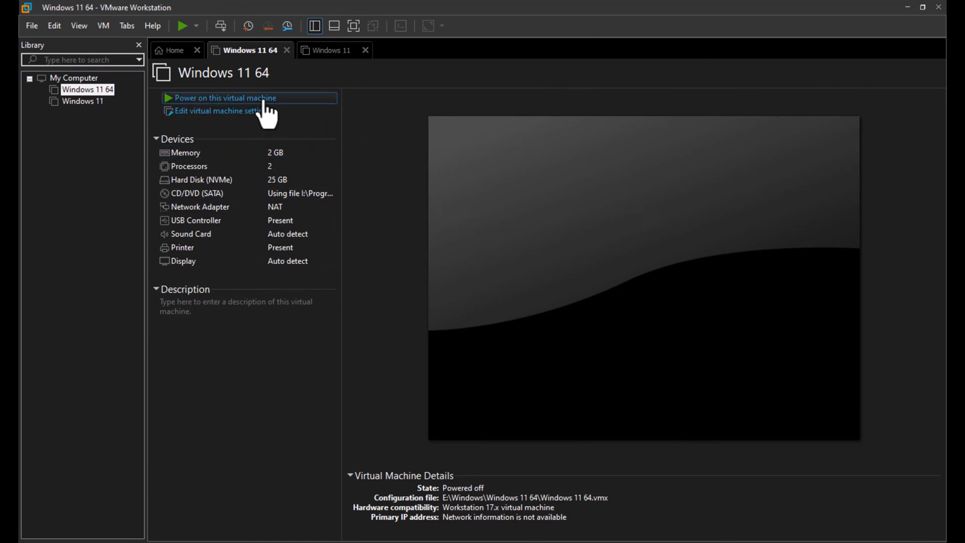
- Power on the Windows 11 64 virtual machine so it begins booting
{"action": "left_click", "coordinate": [224, 97]}
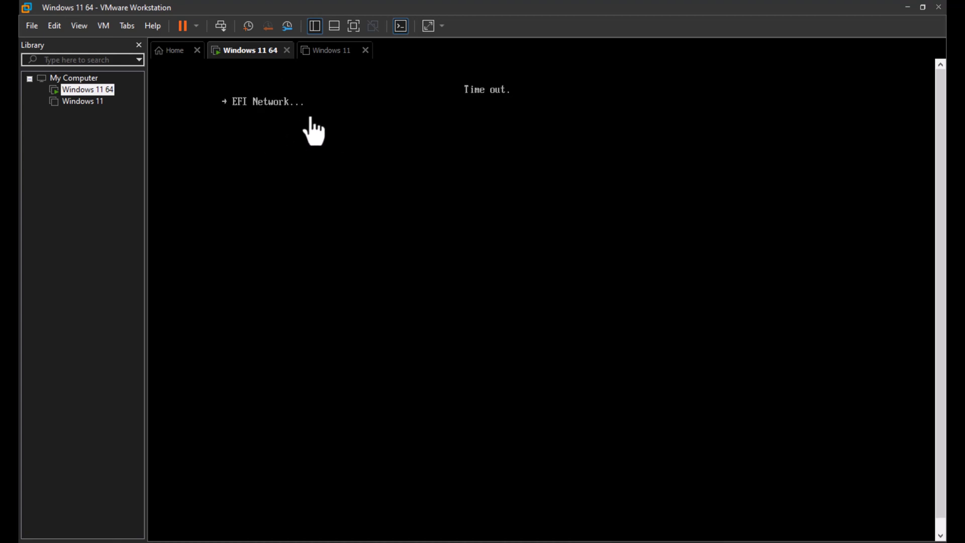
{"action": "mouse_move", "coordinate": [288, 205]}
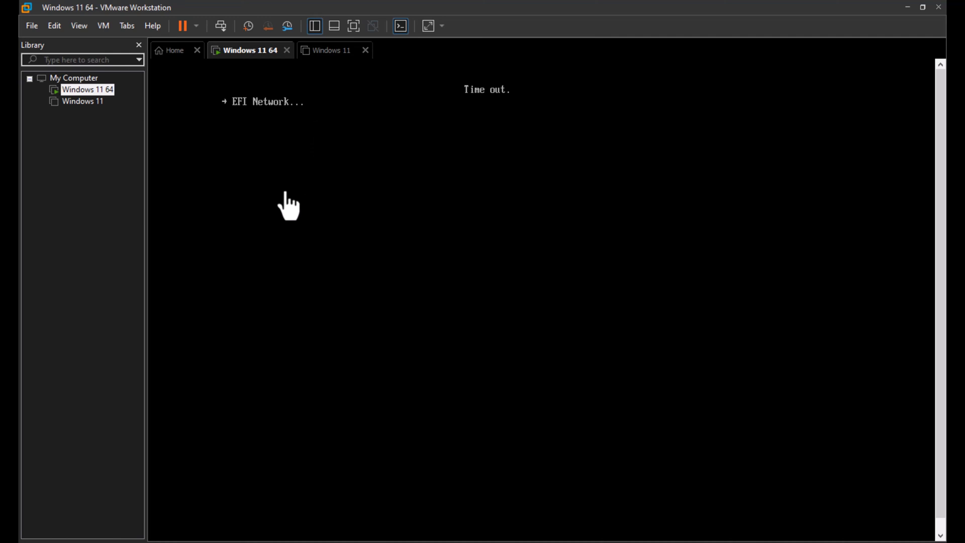